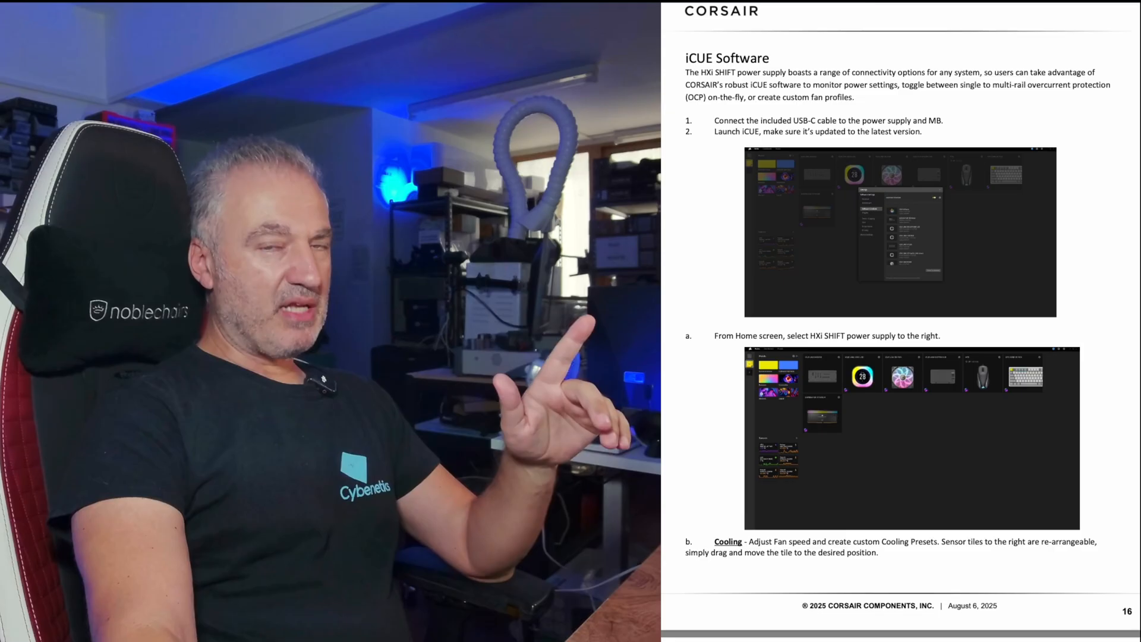
Scroll down through the reviewer's guide toward the cooling and alerts pages.
{"action": "scroll", "scroll_direction": "down", "scroll_amount": 3}
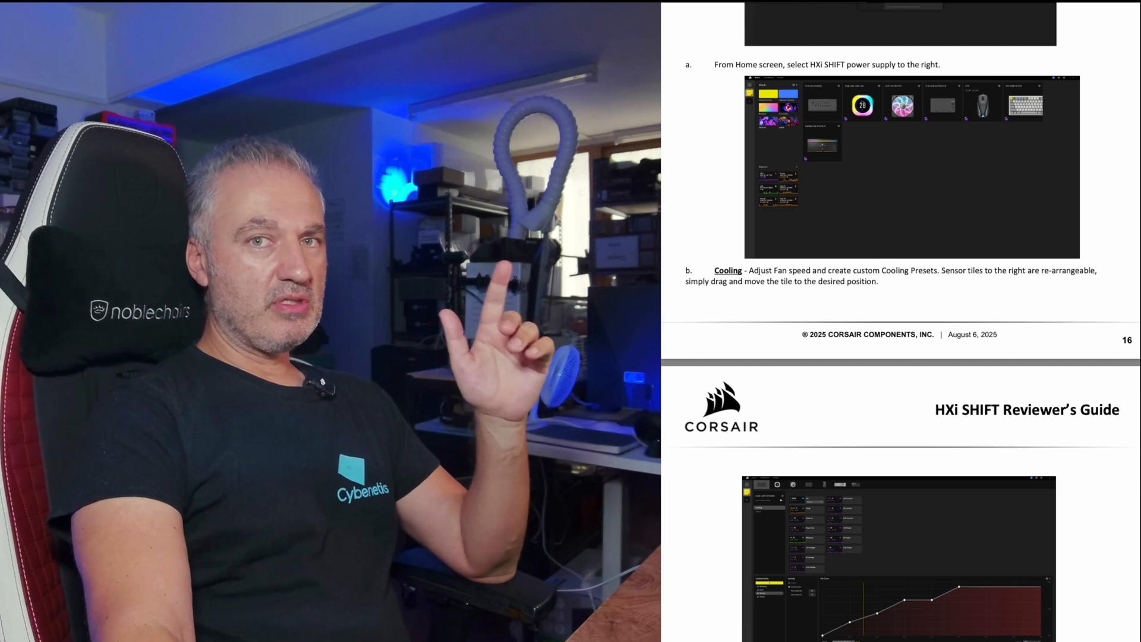
{"action": "scroll", "scroll_direction": "down", "scroll_amount": 3}
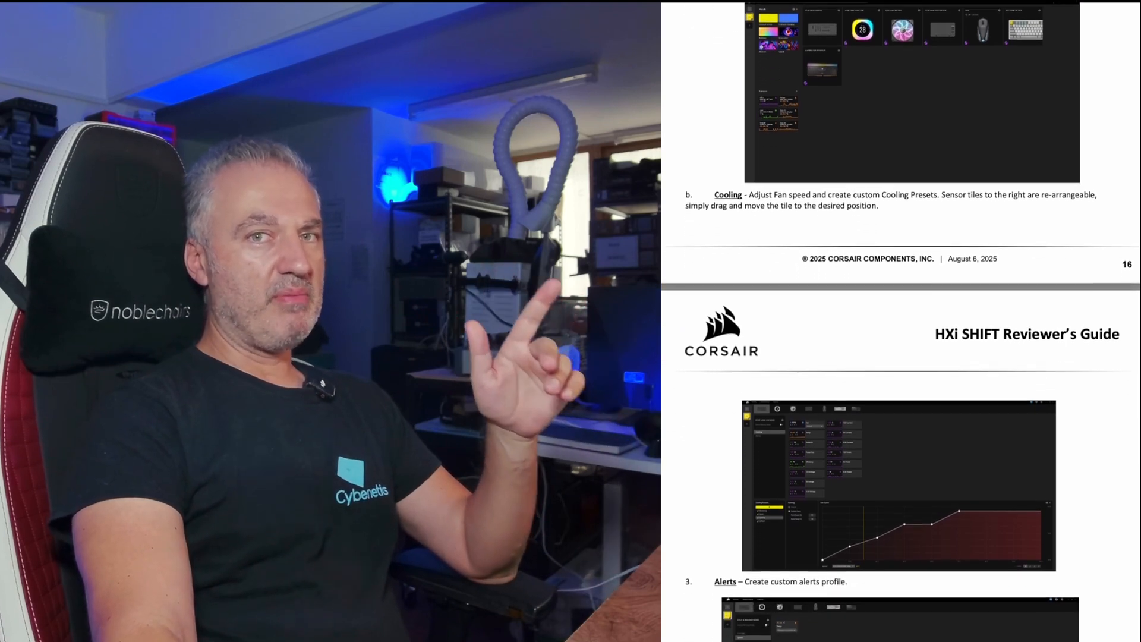
{"action": "scroll", "scroll_direction": "down", "scroll_amount": 3}
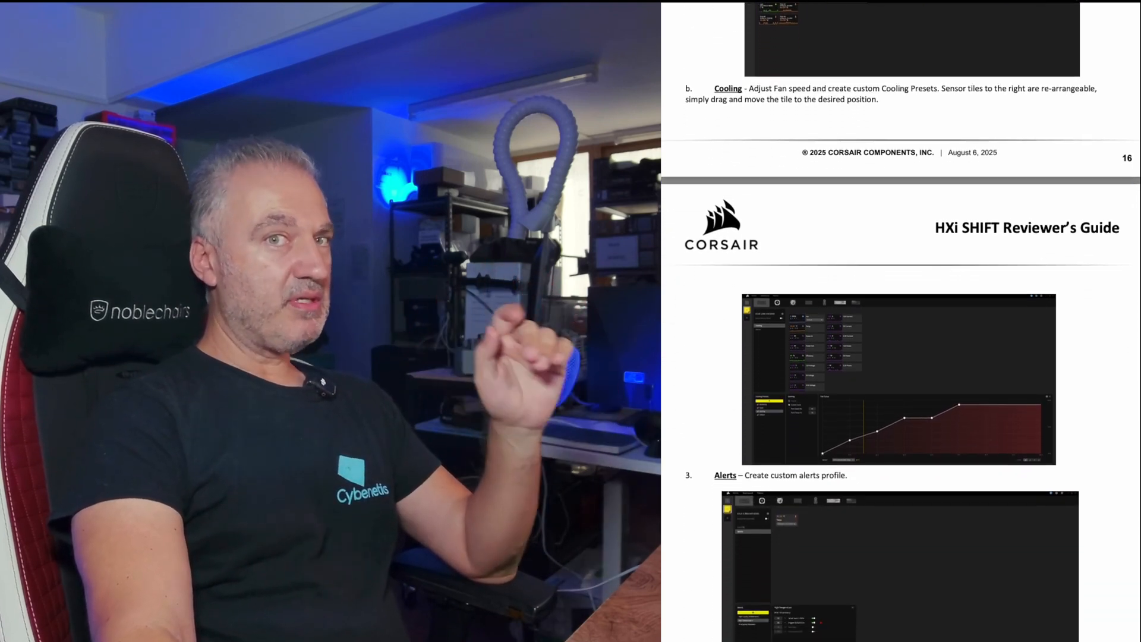
{"action": "scroll", "scroll_direction": "down", "scroll_amount": 3}
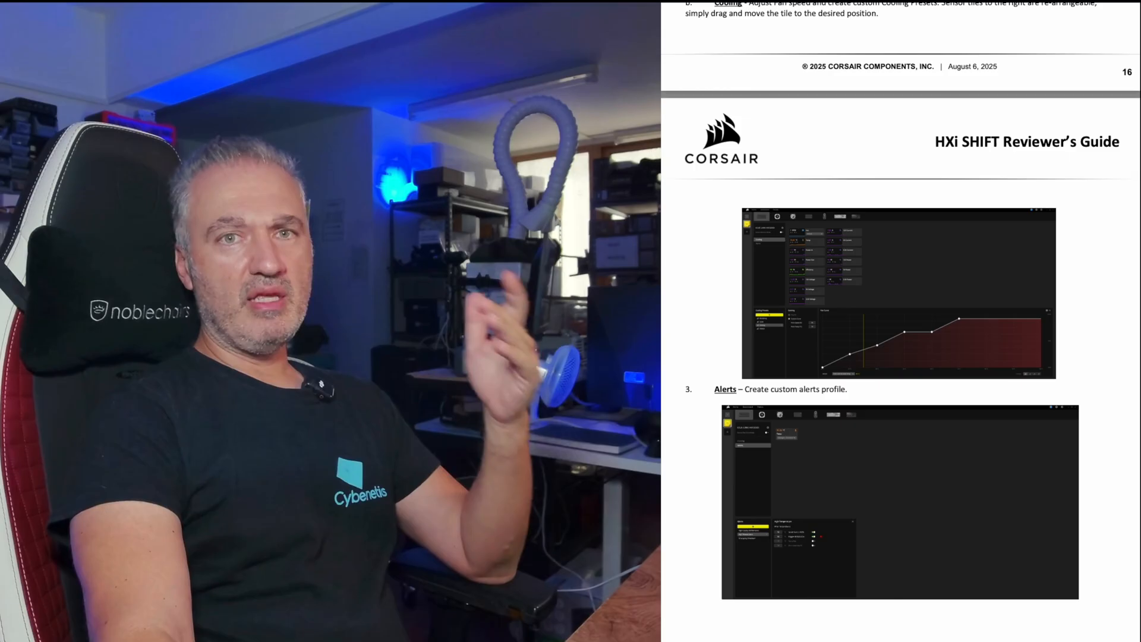
{"action": "scroll", "scroll_direction": "down", "scroll_amount": 3}
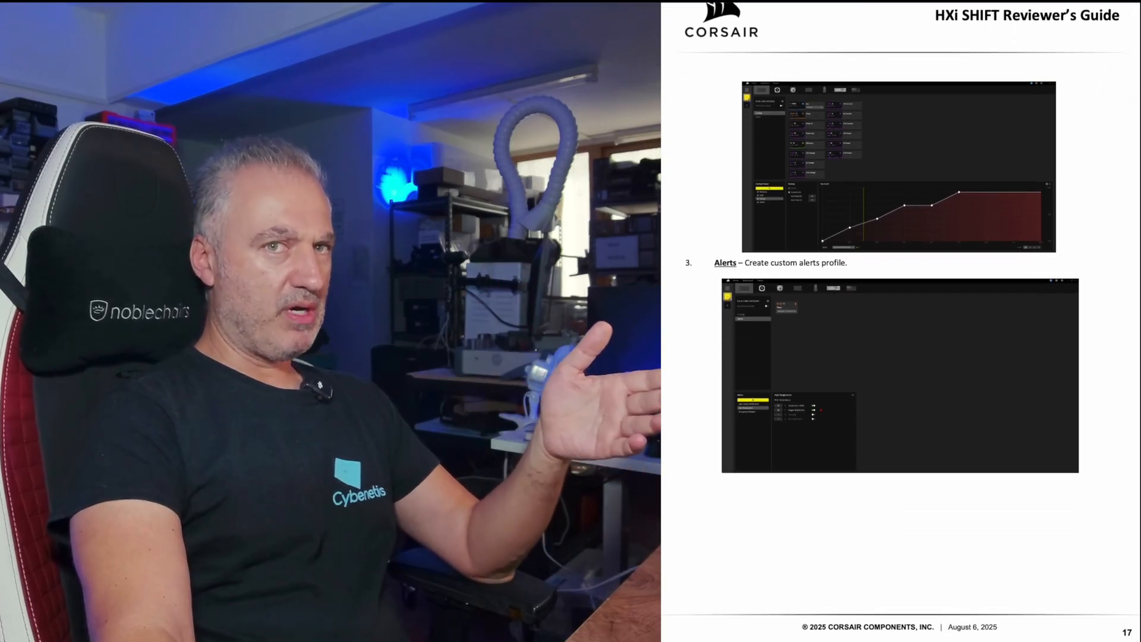
{"action": "scroll", "scroll_direction": "down", "scroll_amount": 3}
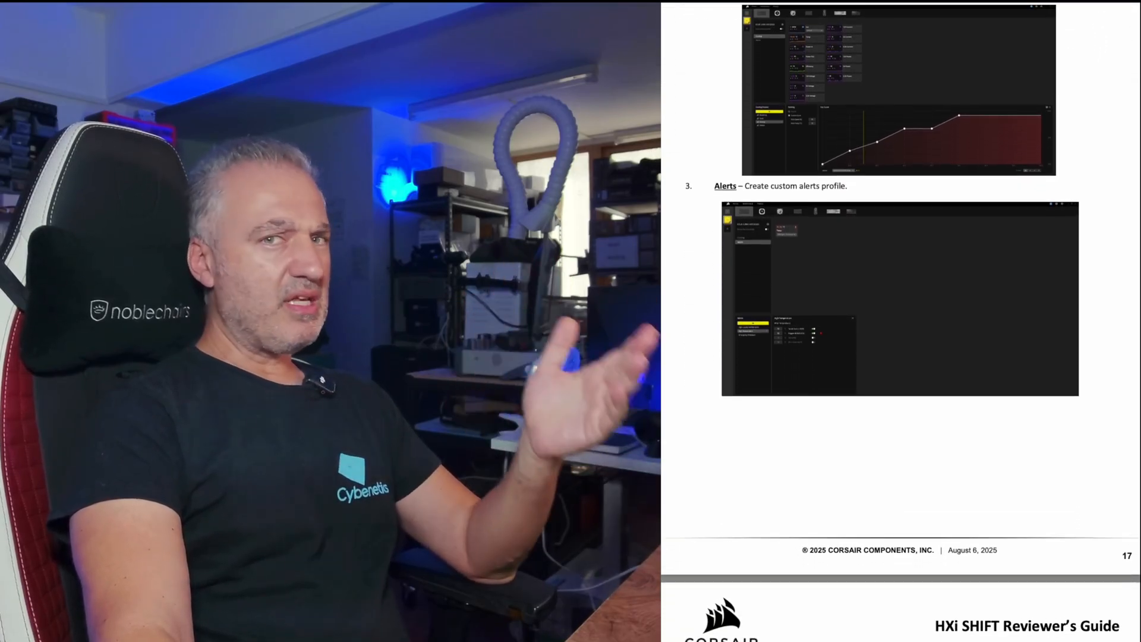
{"action": "scroll", "scroll_direction": "down", "scroll_amount": 3}
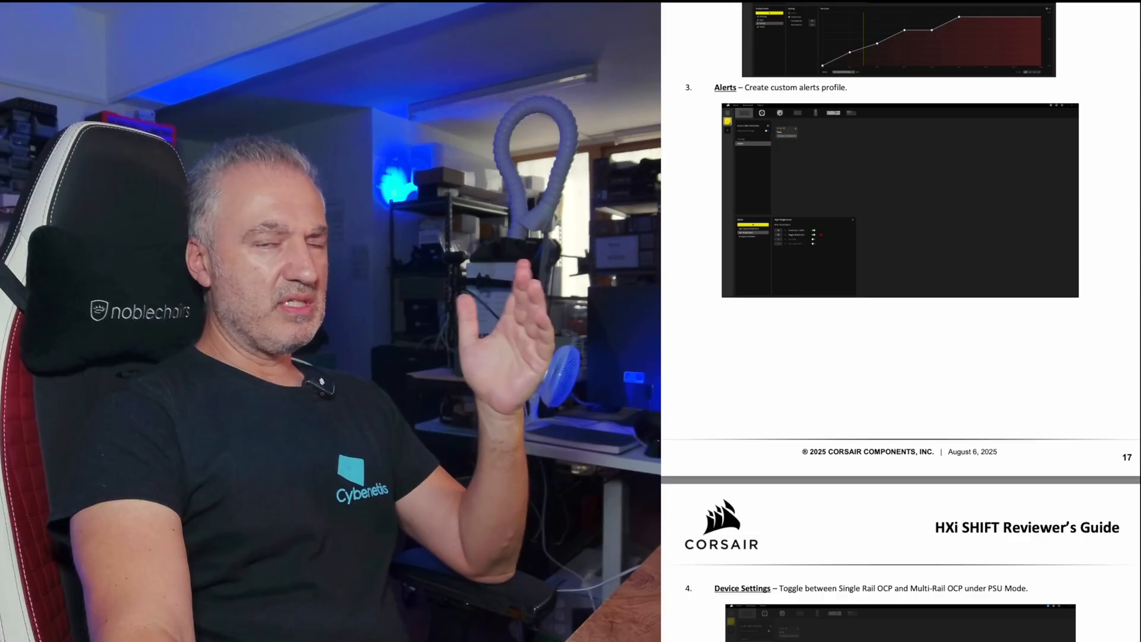
{"action": "scroll", "scroll_direction": "down", "scroll_amount": 3}
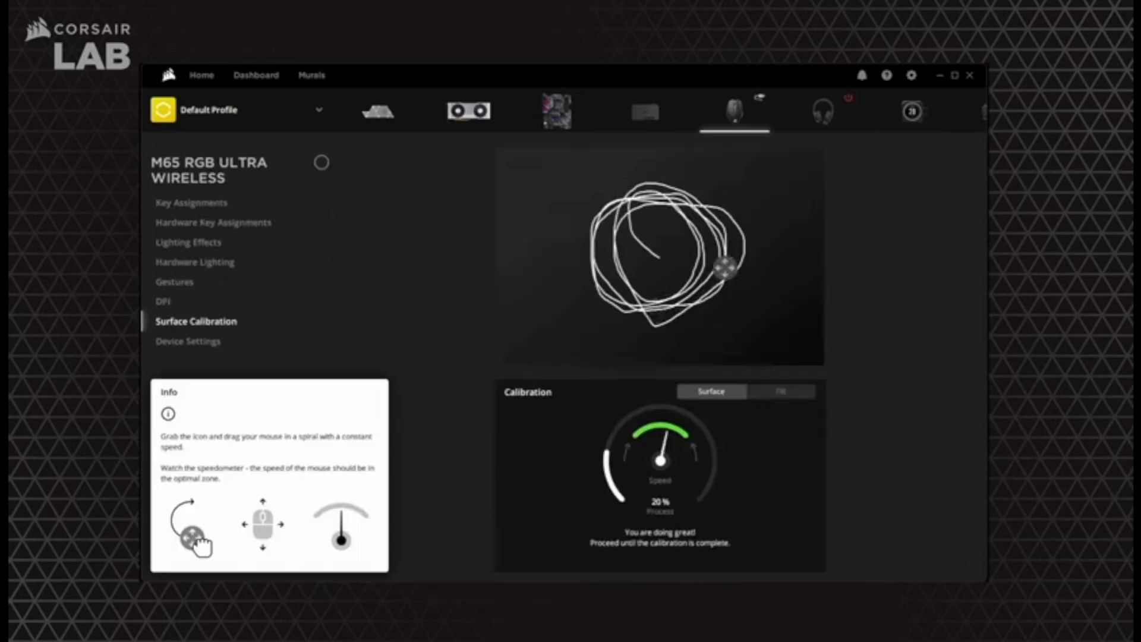
Trace the spiral in iCUE Surface Calibration until progress reaches about 50%.
{"action": "left_click_drag", "start_coordinate": [720, 265], "coordinate": [680, 312]}
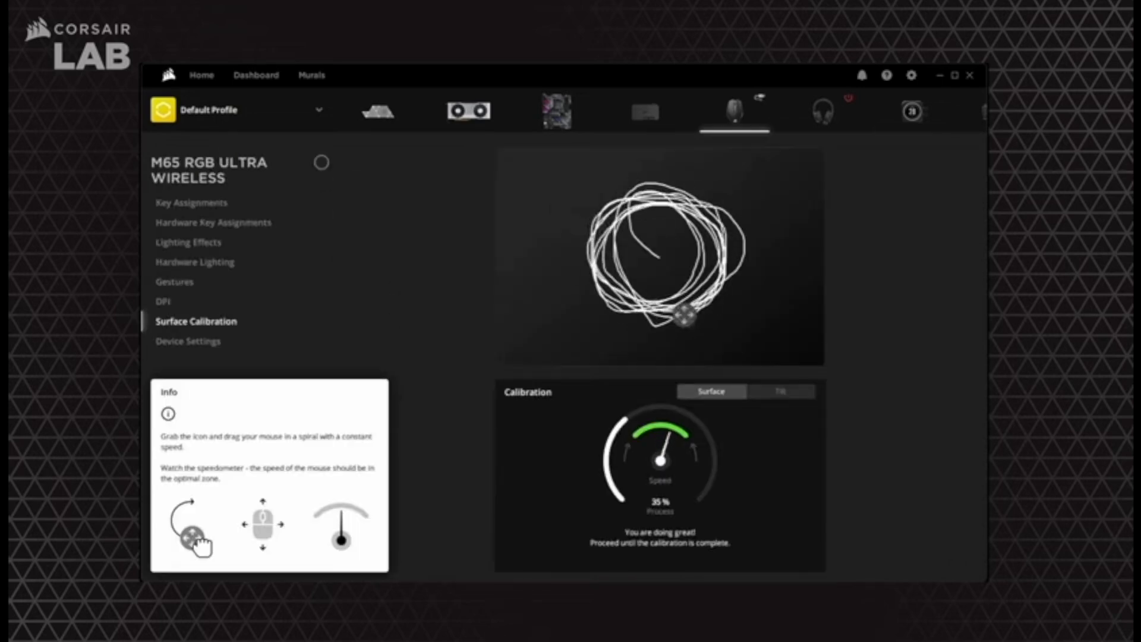
{"action": "left_click_drag", "start_coordinate": [680, 316], "coordinate": [618, 189]}
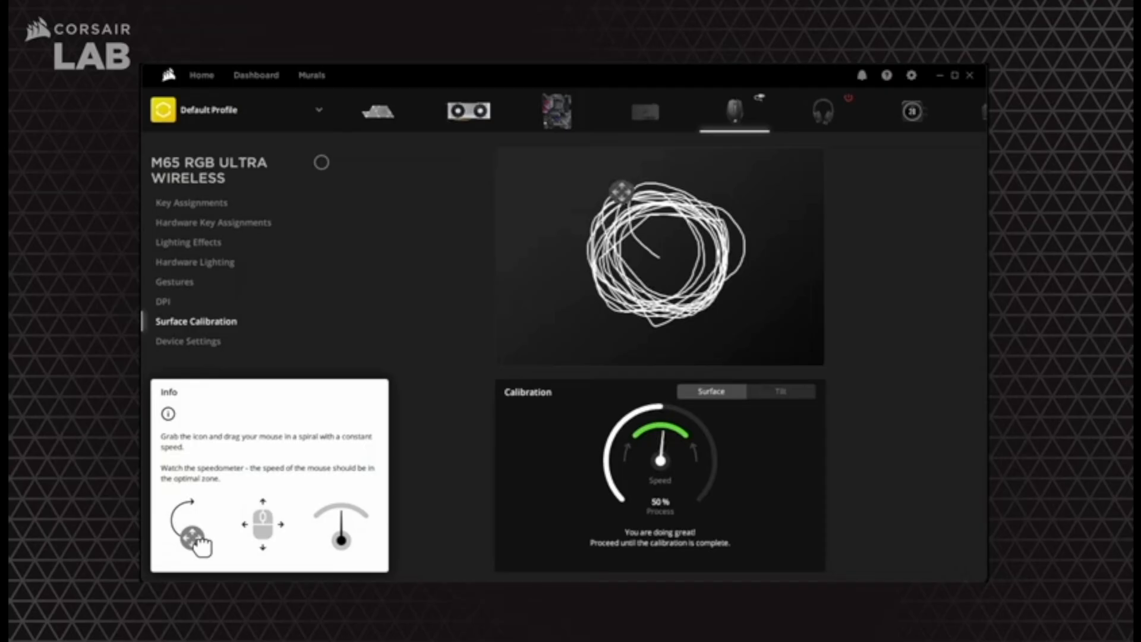
{"action": "left_click", "coordinate": [163, 301]}
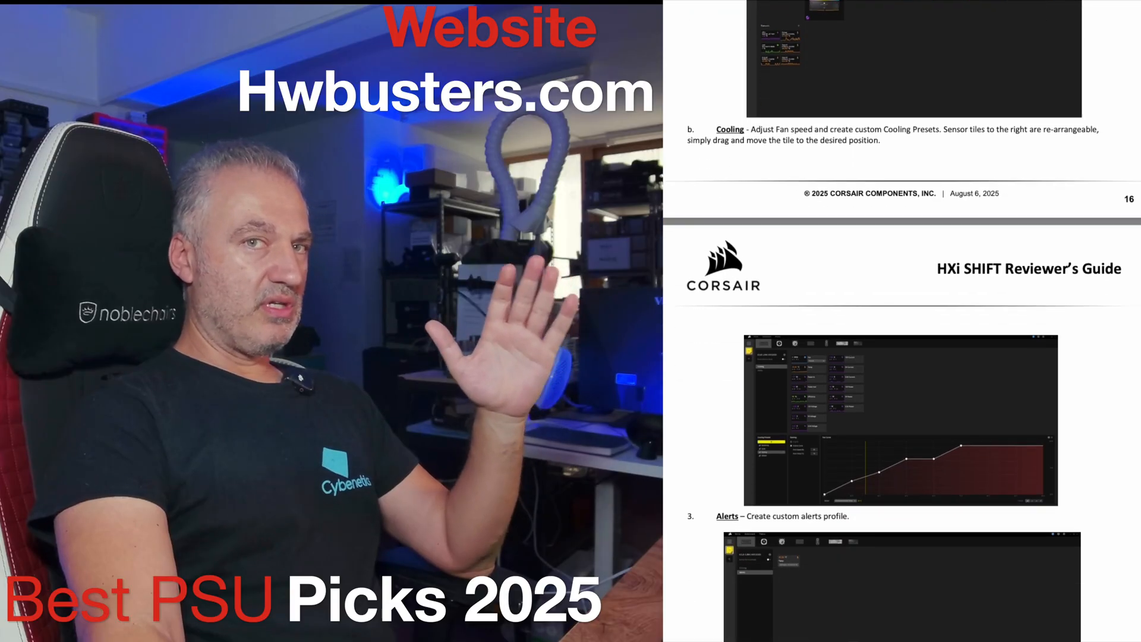
Scroll the guide down so the Alerts section on page 17 fills the view.
{"action": "scroll", "scroll_direction": "down", "scroll_amount": 3}
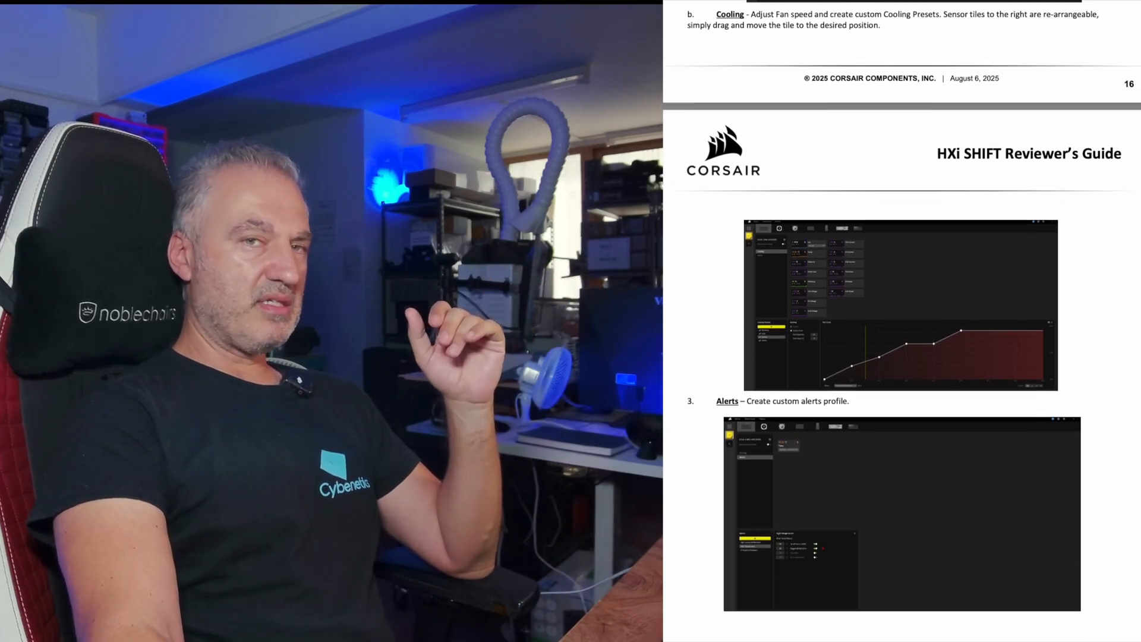
{"action": "scroll", "scroll_direction": "down", "scroll_amount": 3}
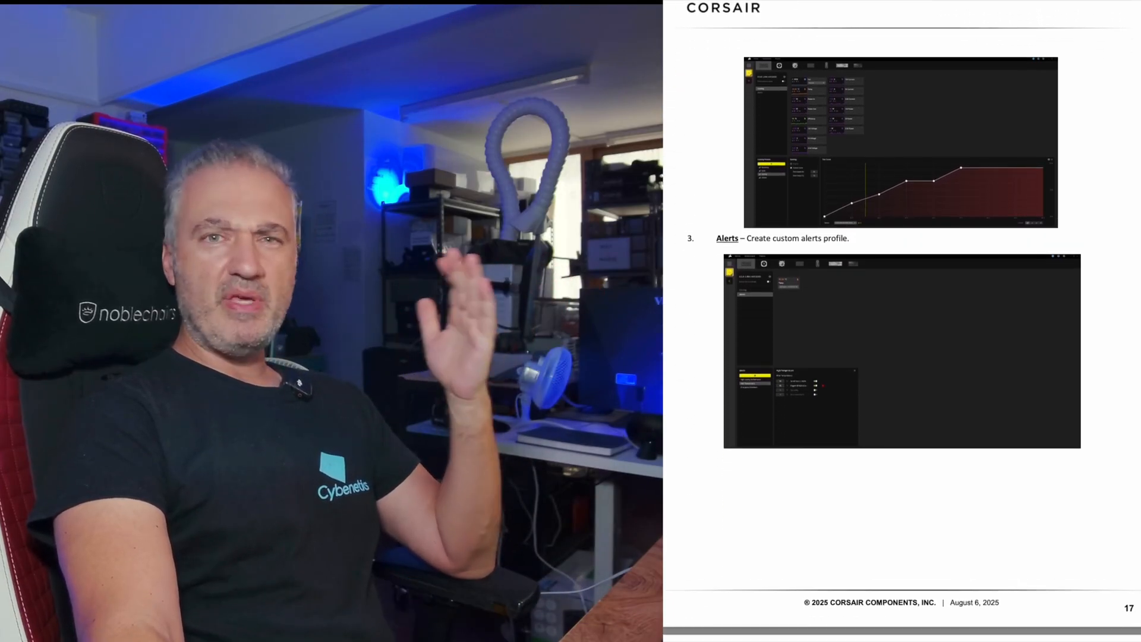